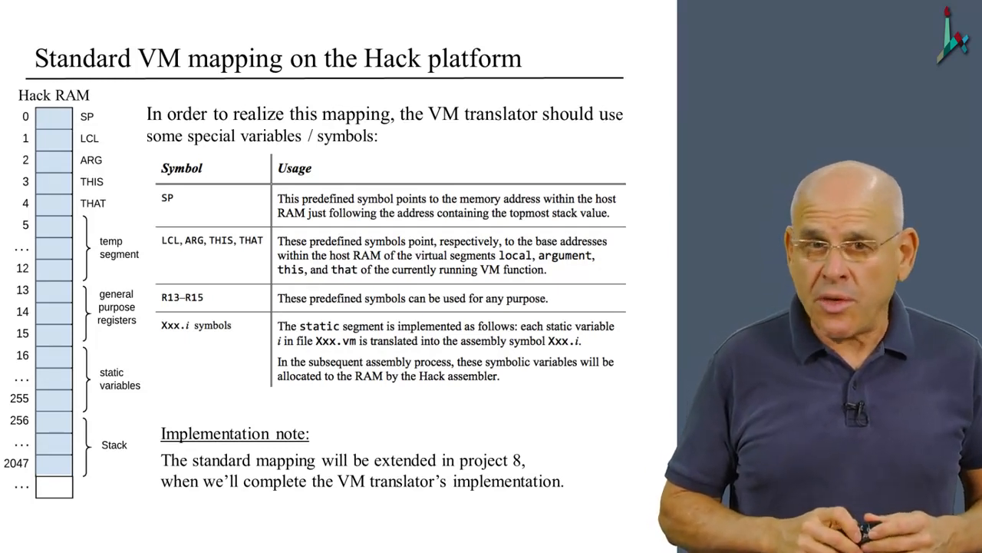
# Advance to the closing slide announcing 'The VM Translator: Proposed Implementation'
pyautogui.press('Right')
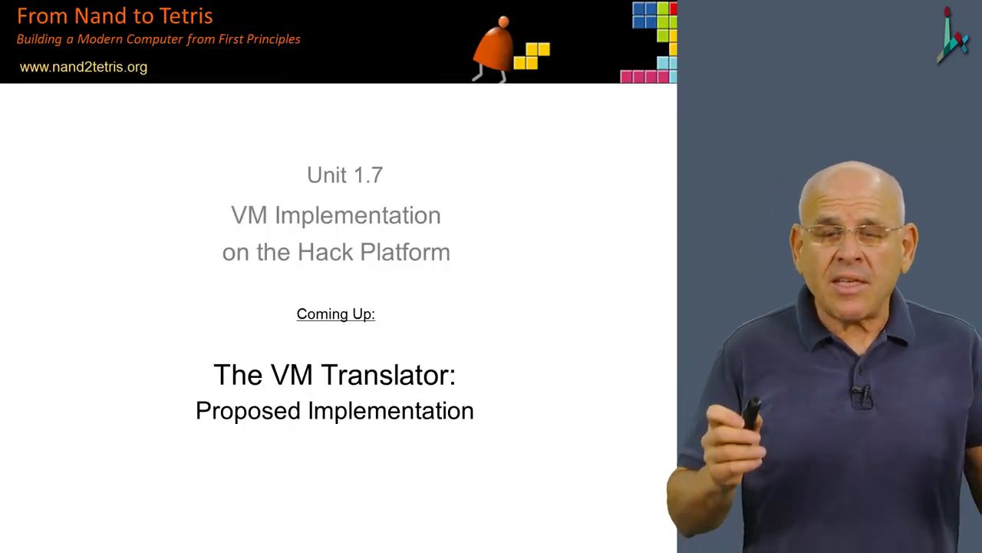